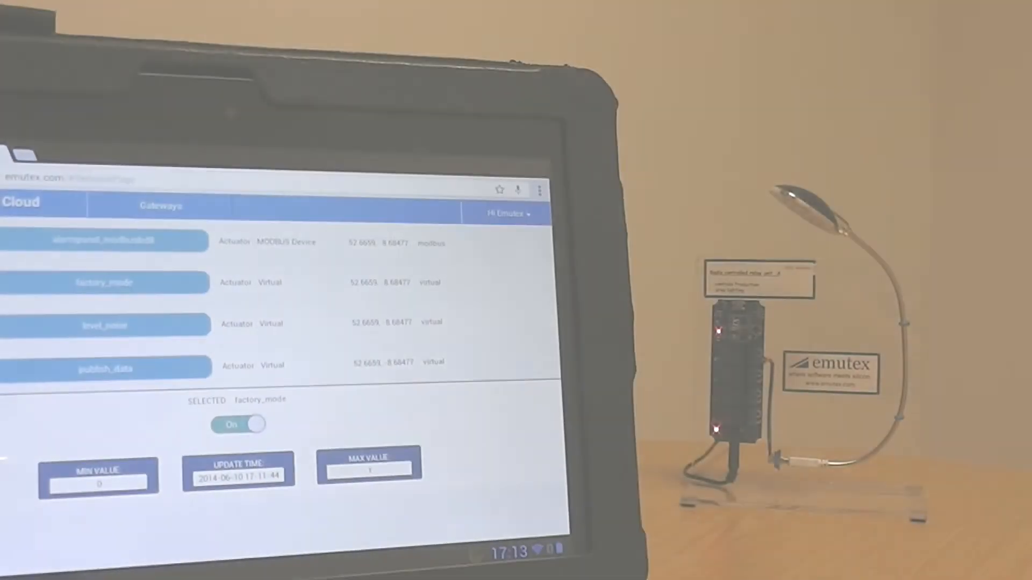
Select factory_mode in the device list and toggle it to Off.
click(238, 424)
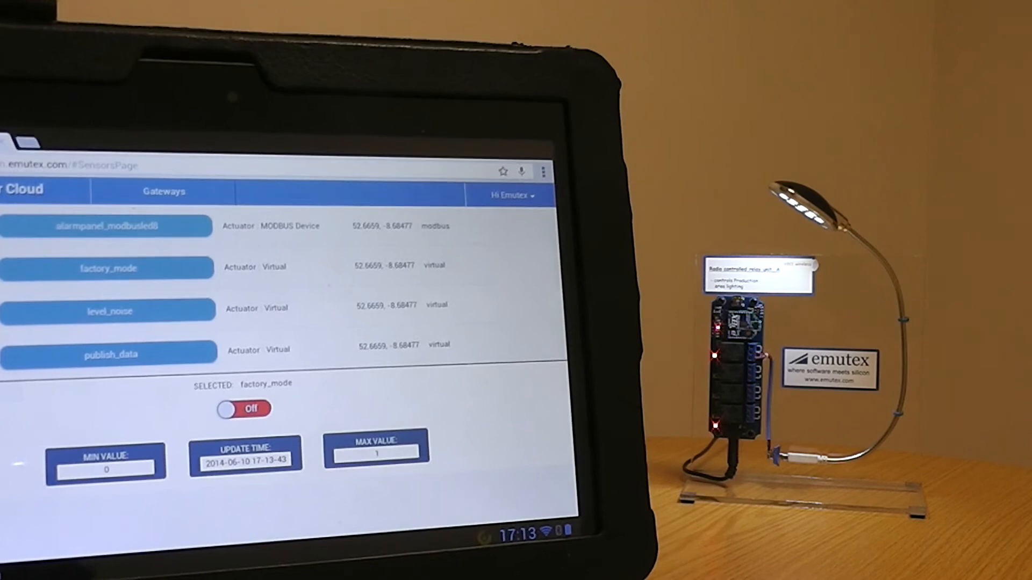
click(243, 408)
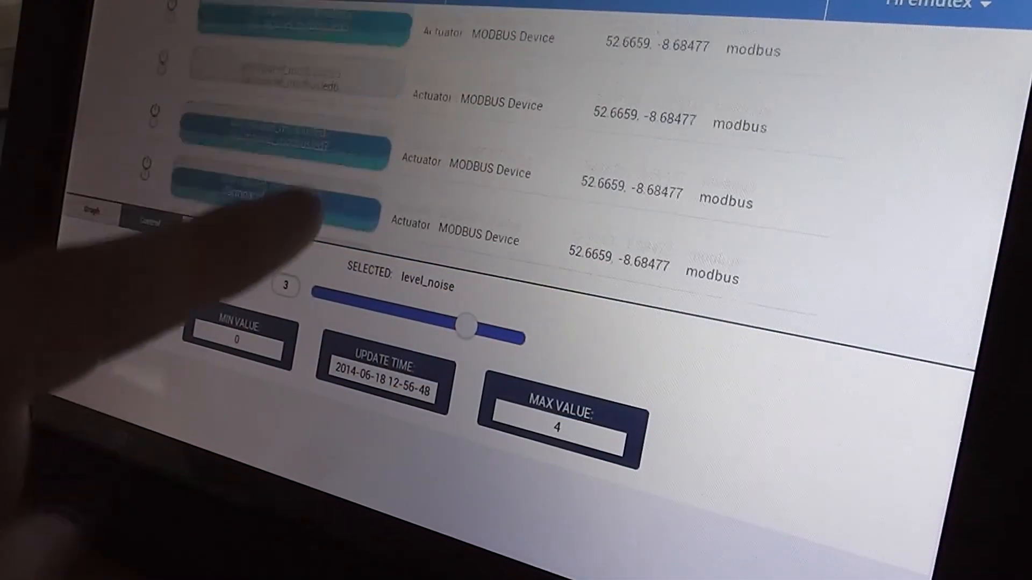
Scroll the device list past MODBUS devices to the buzzer and traffic-light actuators.
scroll(down, 3)
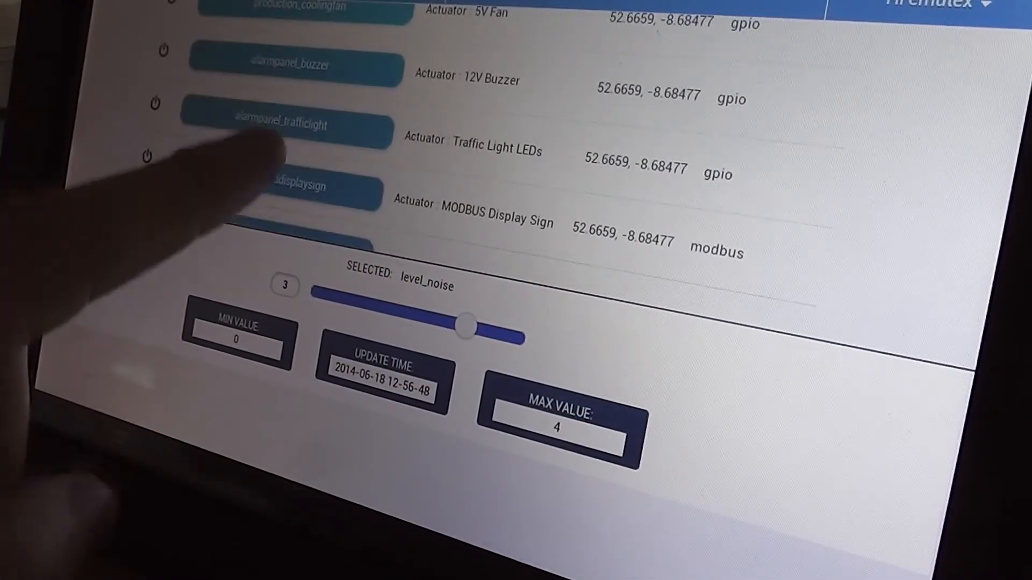